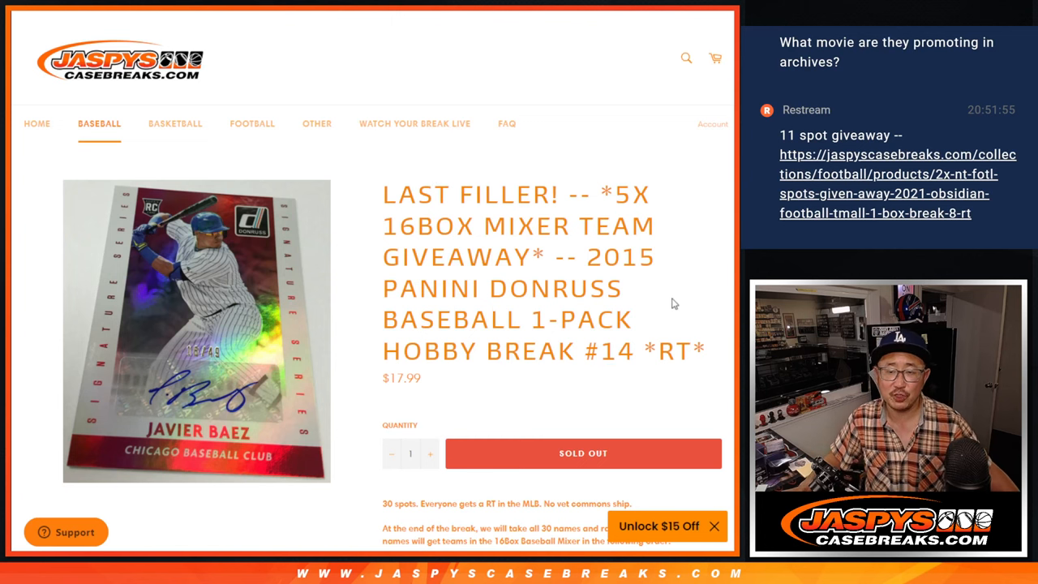
Review the 30 participant names entered in the List Randomizer form
double_click(620, 256)
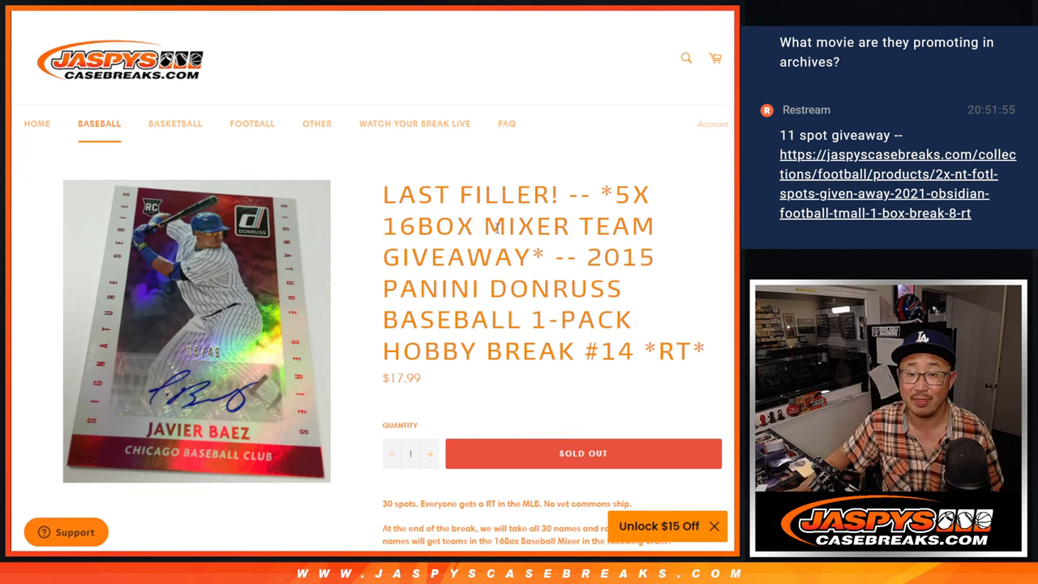
scroll("down", 3)
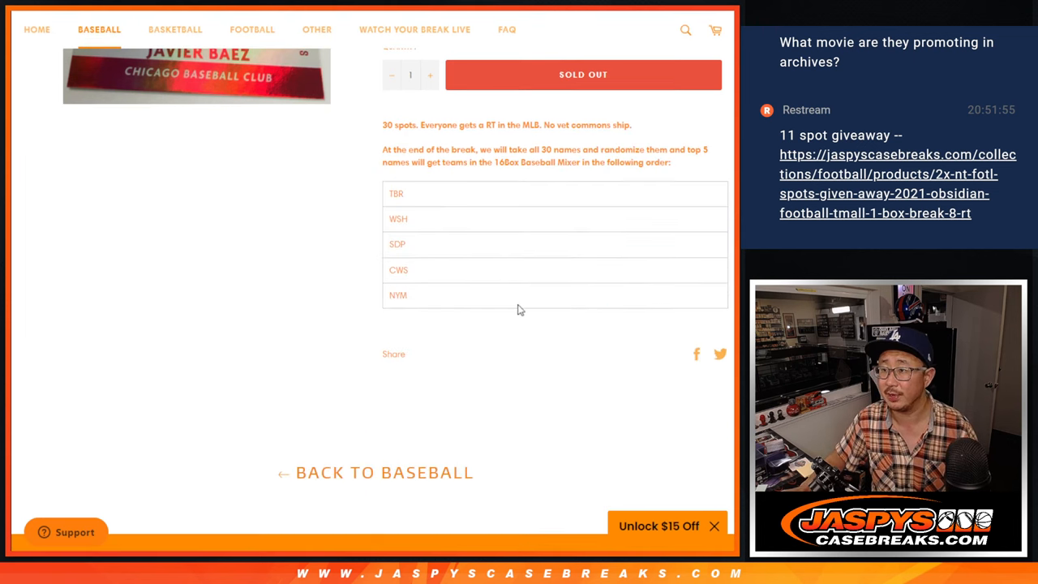
scroll("up", 3)
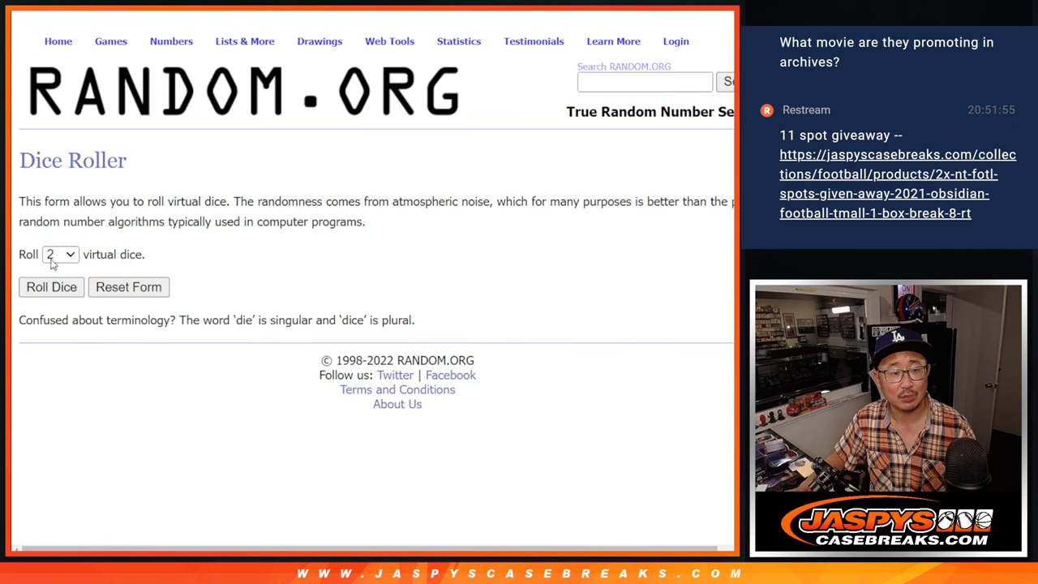
left_click(52, 285)
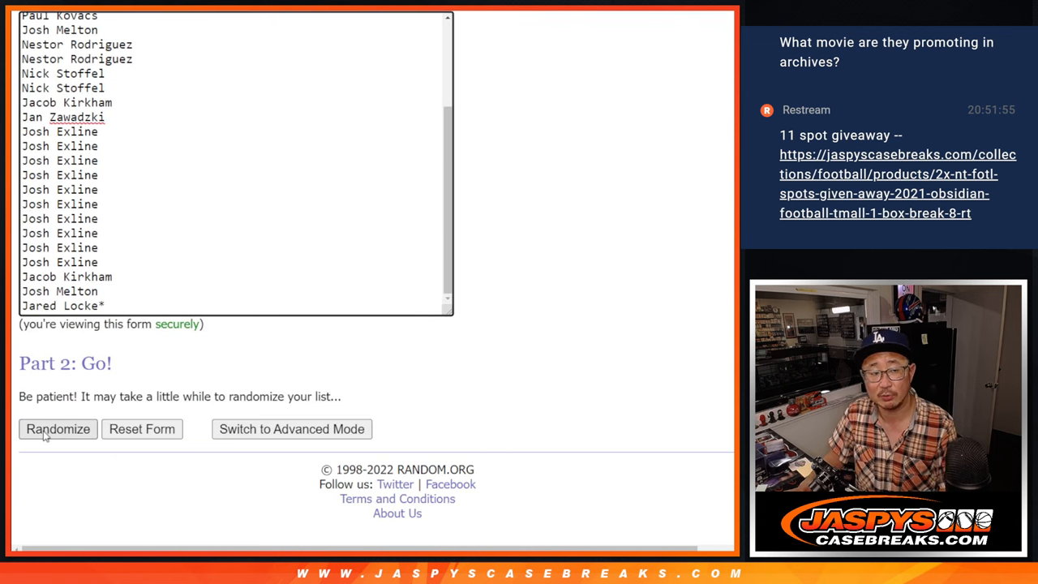
Randomize the 30 names, then randomize them a second time with Again!
left_click(58, 428)
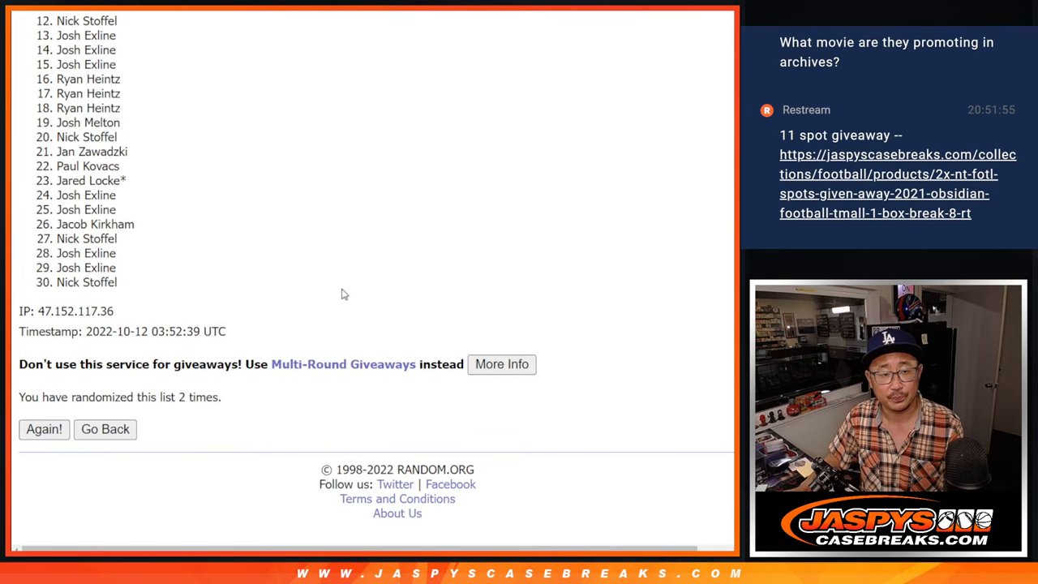
left_click(44, 428)
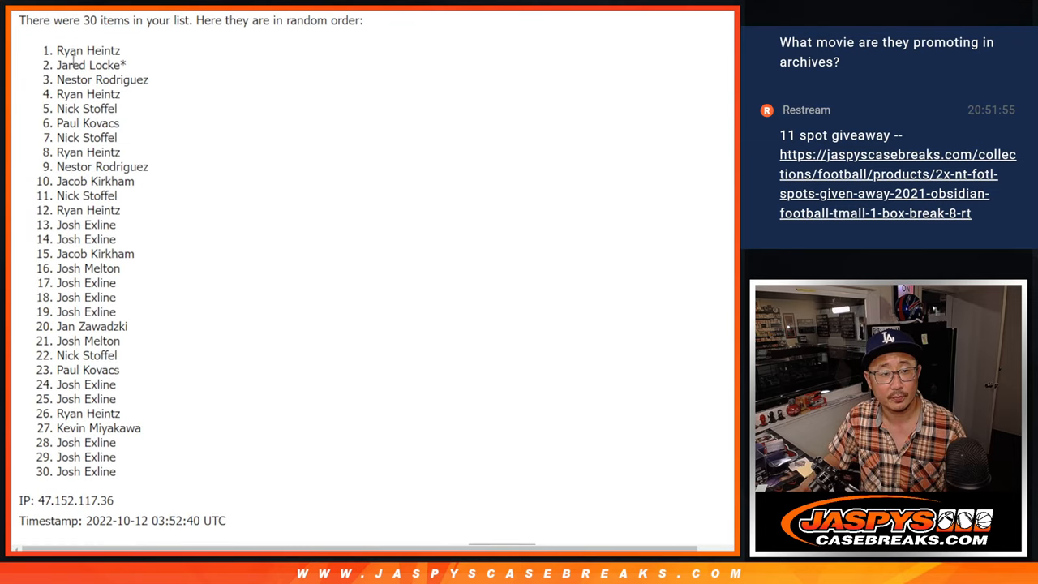
scroll("down", 3)
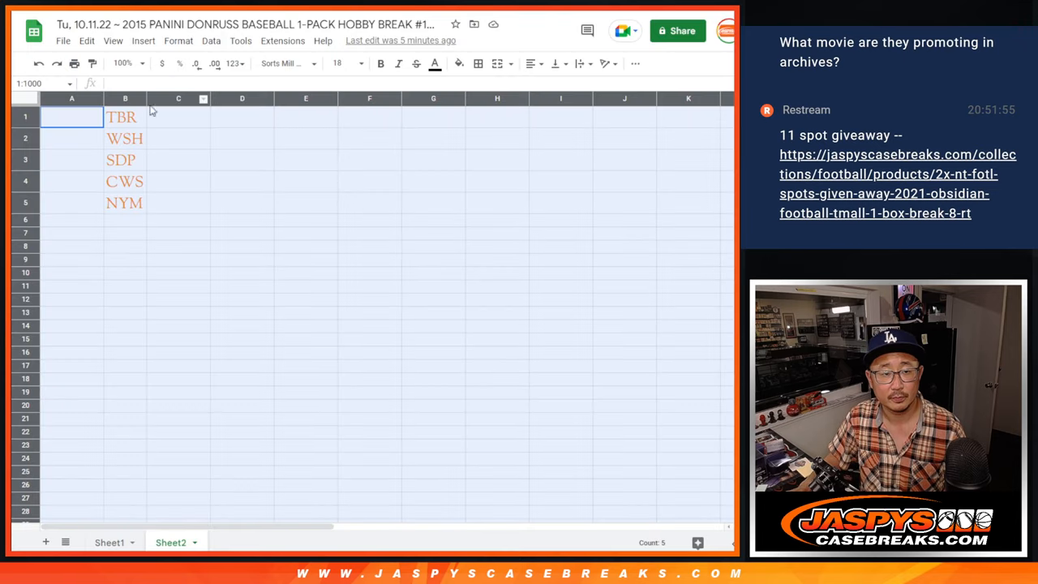
Bring up the randomized order of the 30 MLB team names
left_click(109, 542)
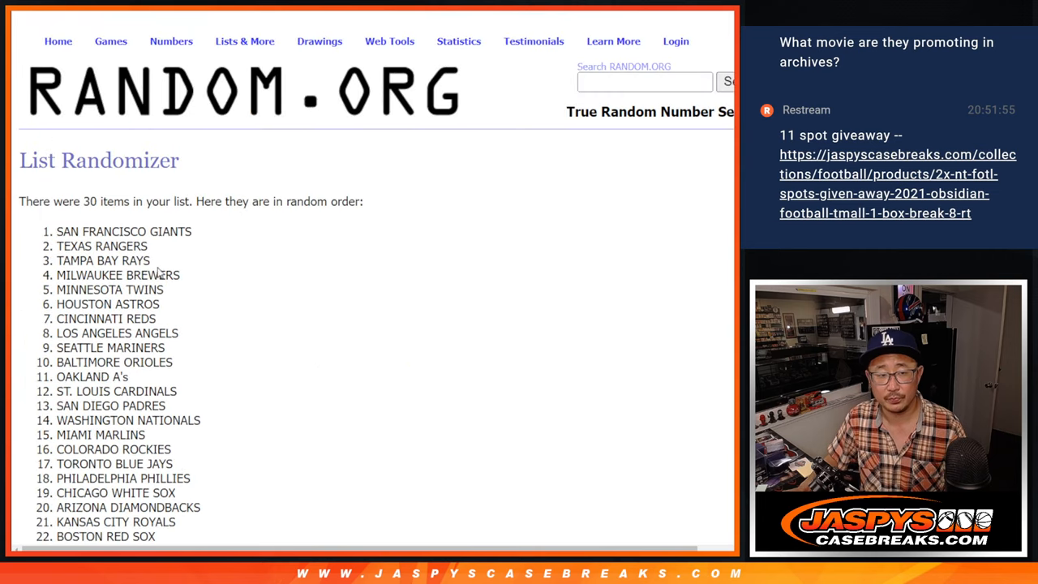
scroll("down", 3)
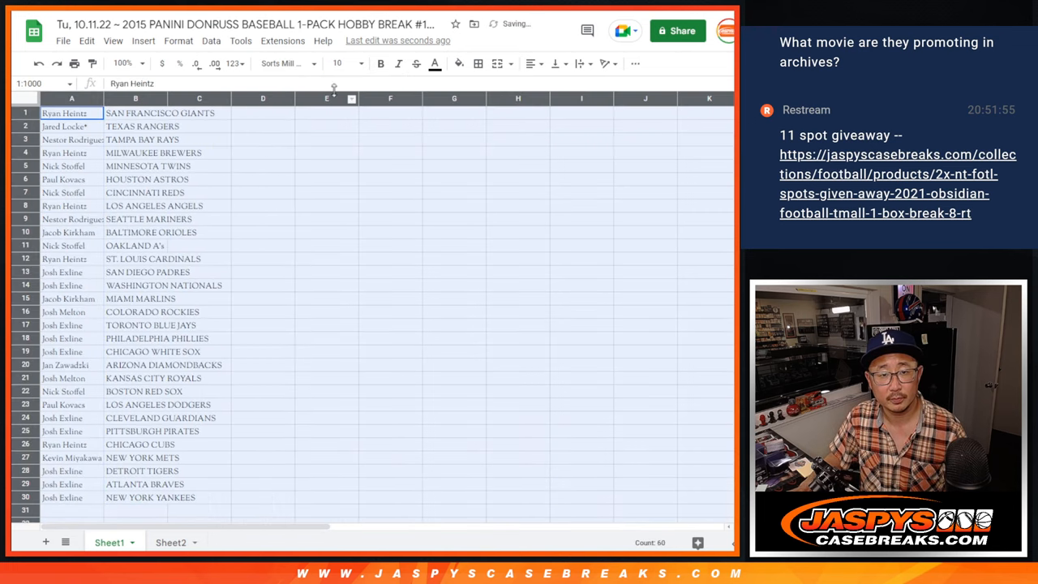
Zoom Sheet1 to 150% to read the name–team pairs
left_click(334, 63)
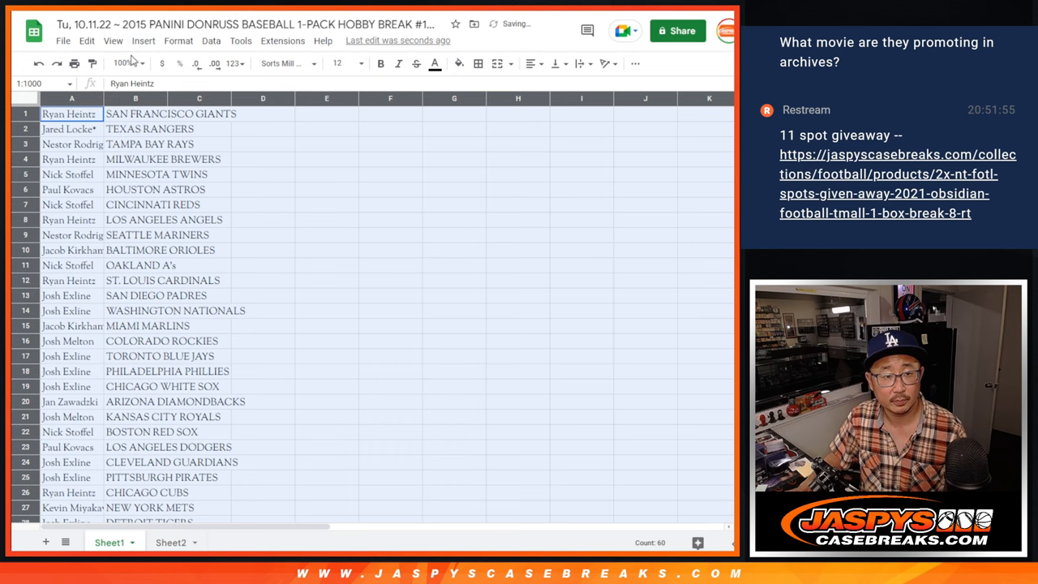
left_click(123, 64)
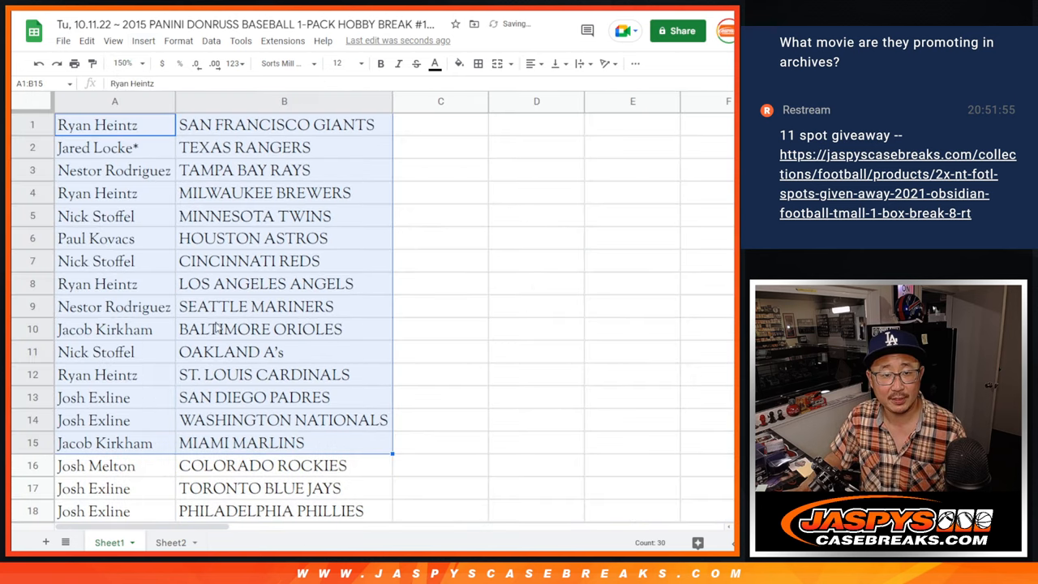
scroll("down", 3)
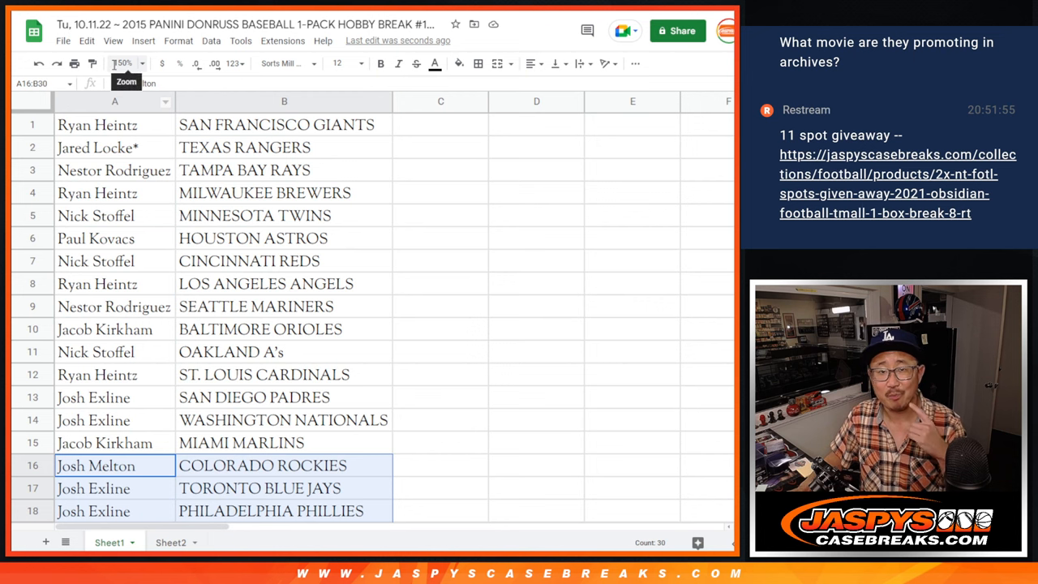
Set zoom back to 90% so all 30 sorted rows show, Arizona Diamondbacks to Washington Nationals
left_click(124, 63)
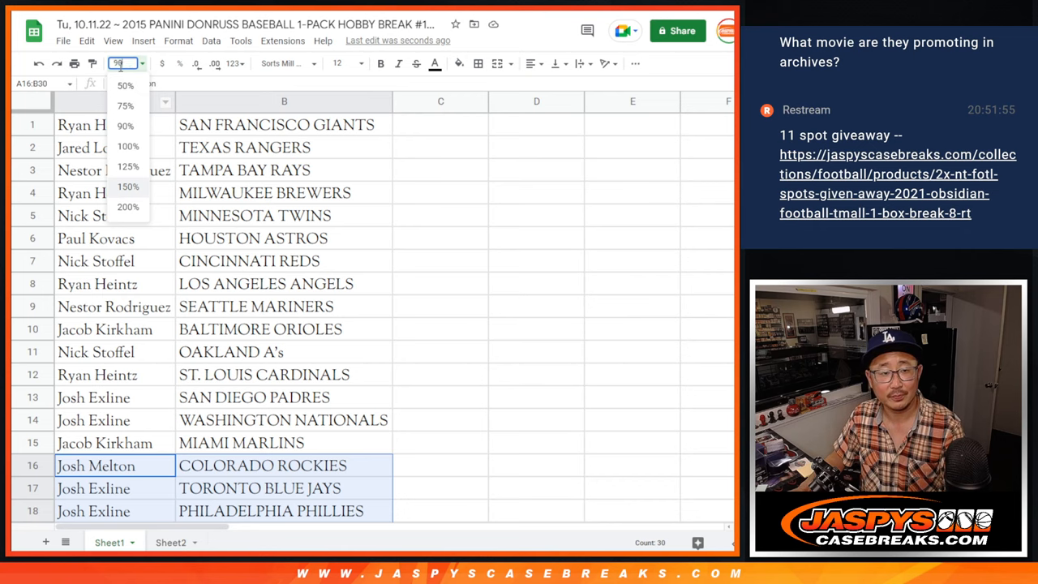
left_click(125, 127)
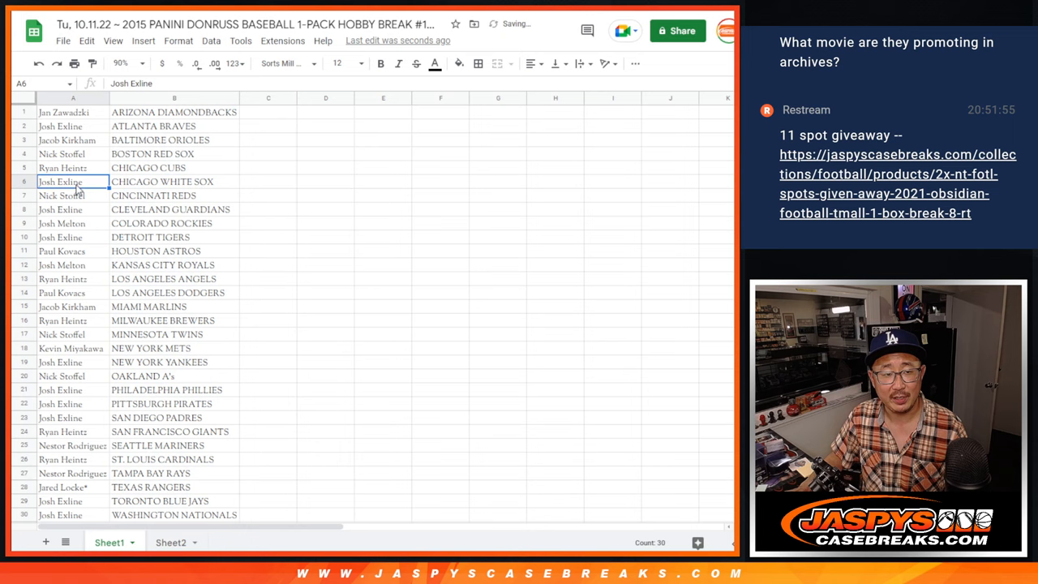
left_click(477, 63)
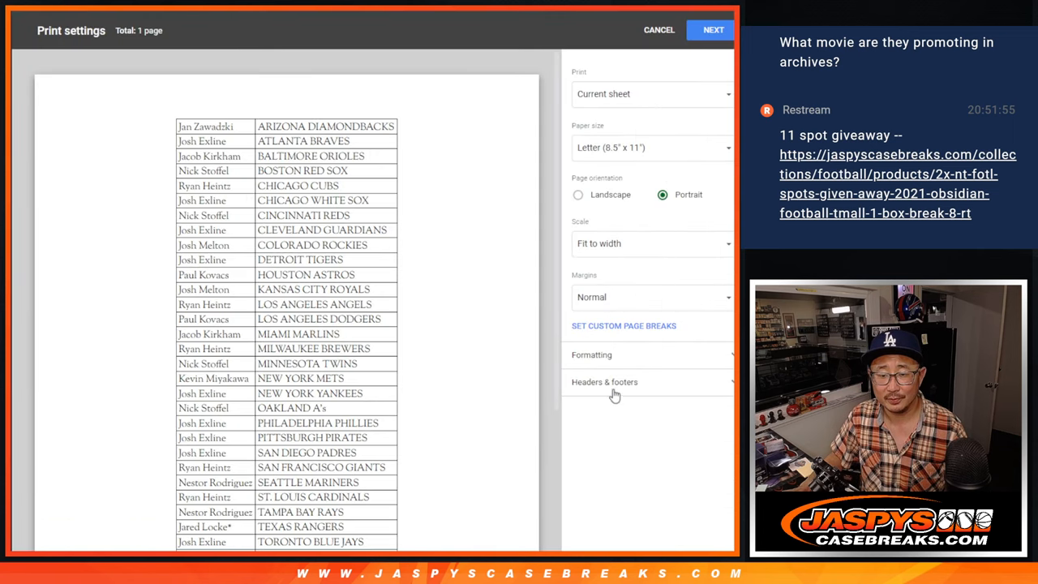
Send the sorted 30-row name–team sheet to the printer via the system print dialog
left_click(714, 29)
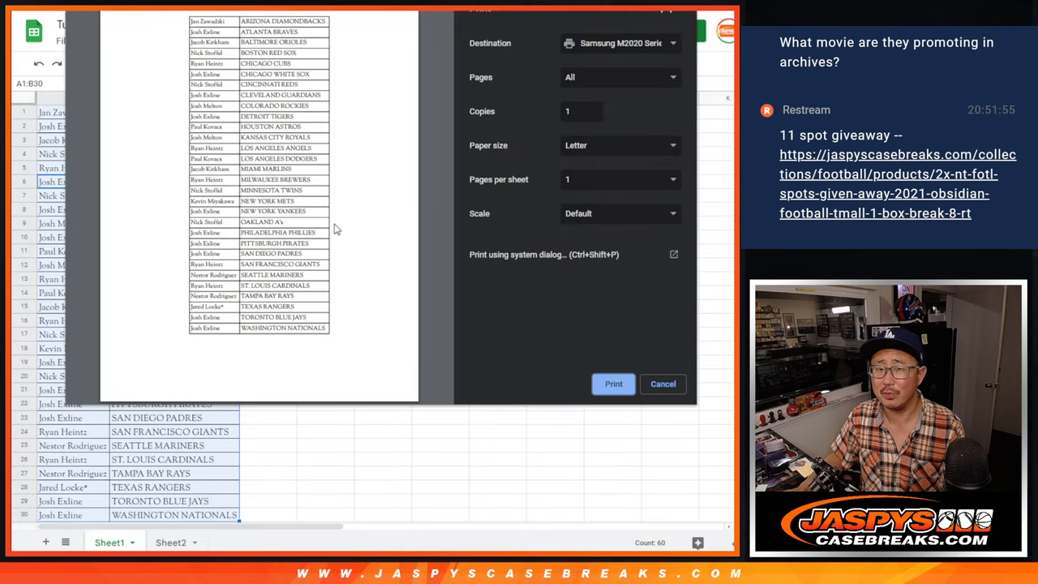
left_click(662, 383)
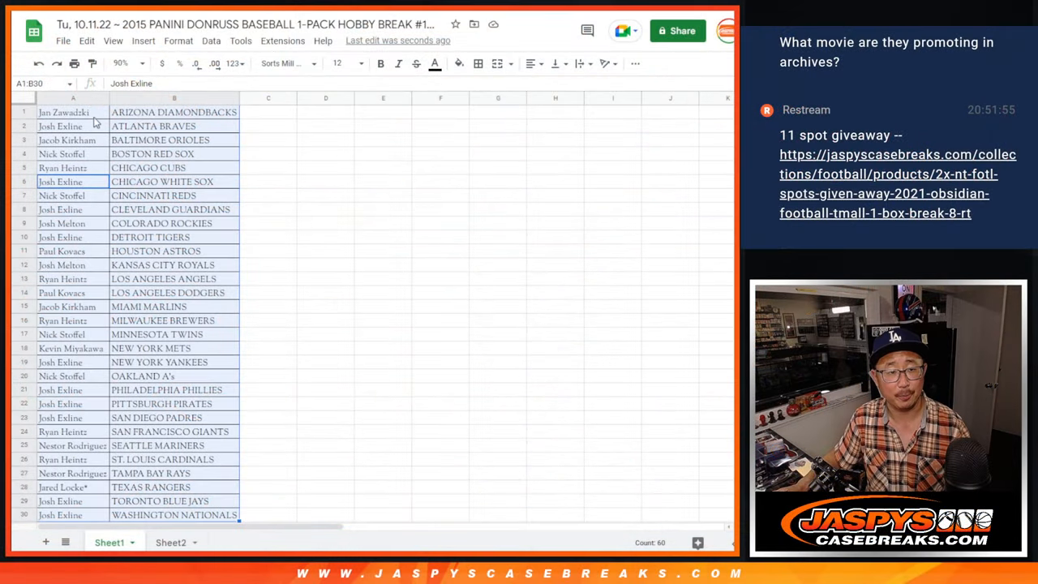
scroll("down", 3)
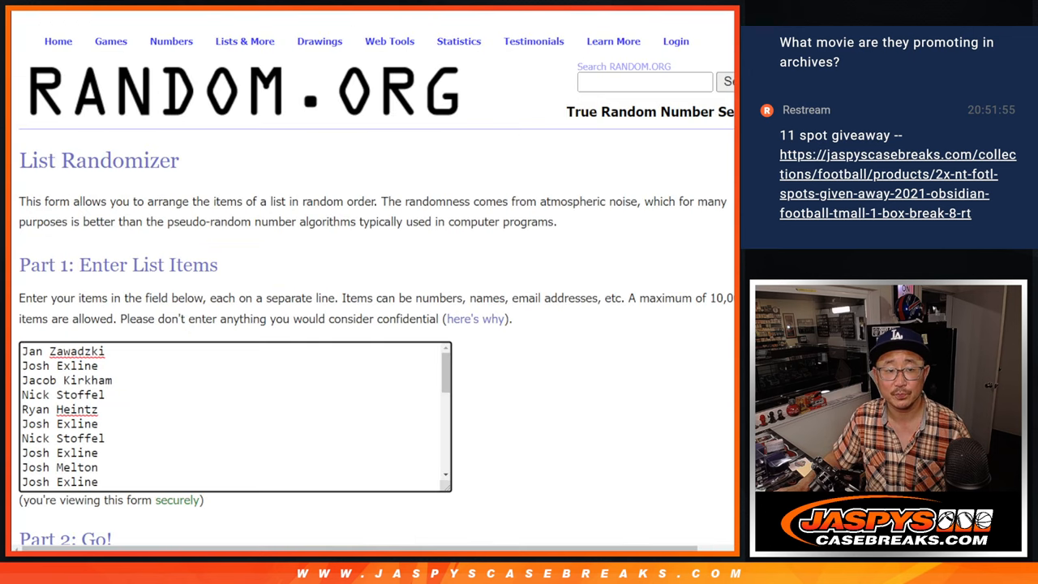
Randomize the names list repeatedly until it has been shuffled five times
scroll("down", 3)
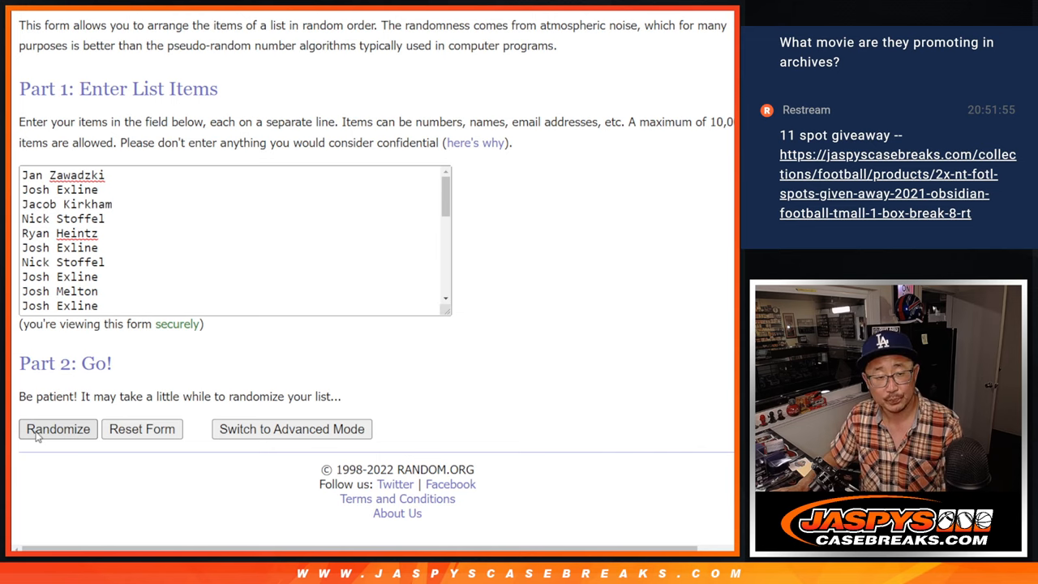
left_click(59, 428)
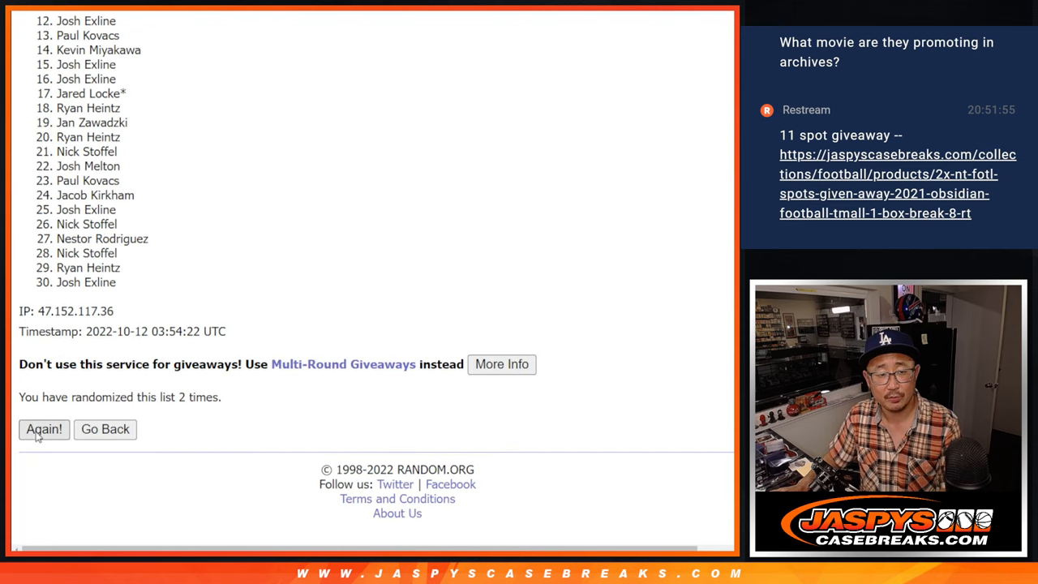
left_click(43, 429)
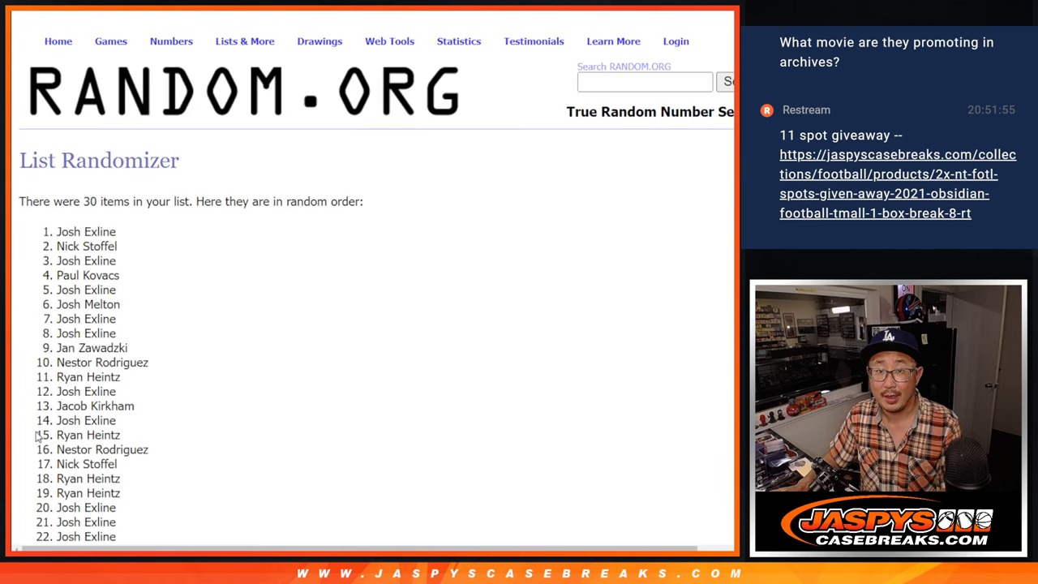
scroll("down", 3)
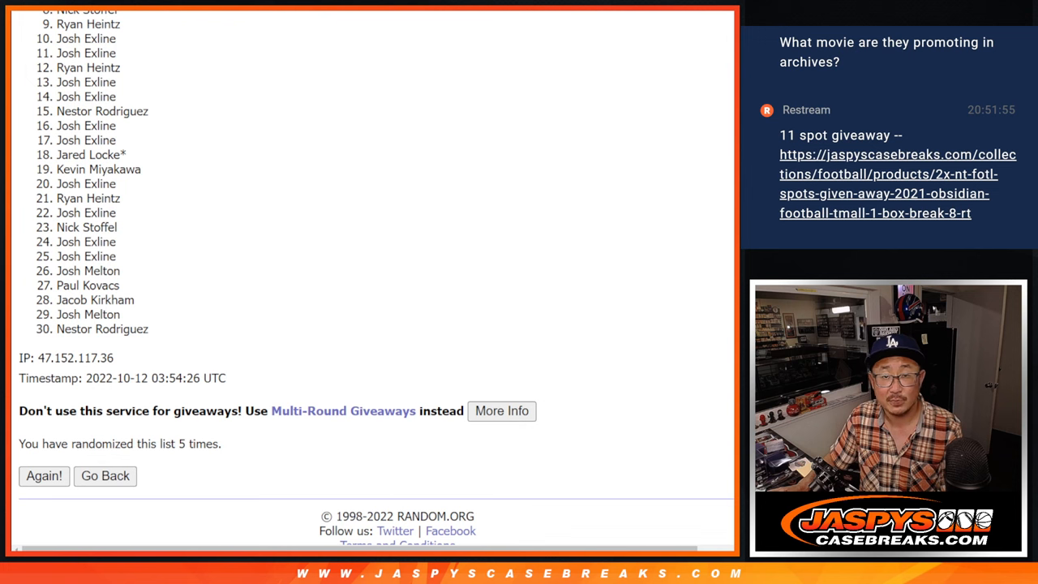
scroll("up", 3)
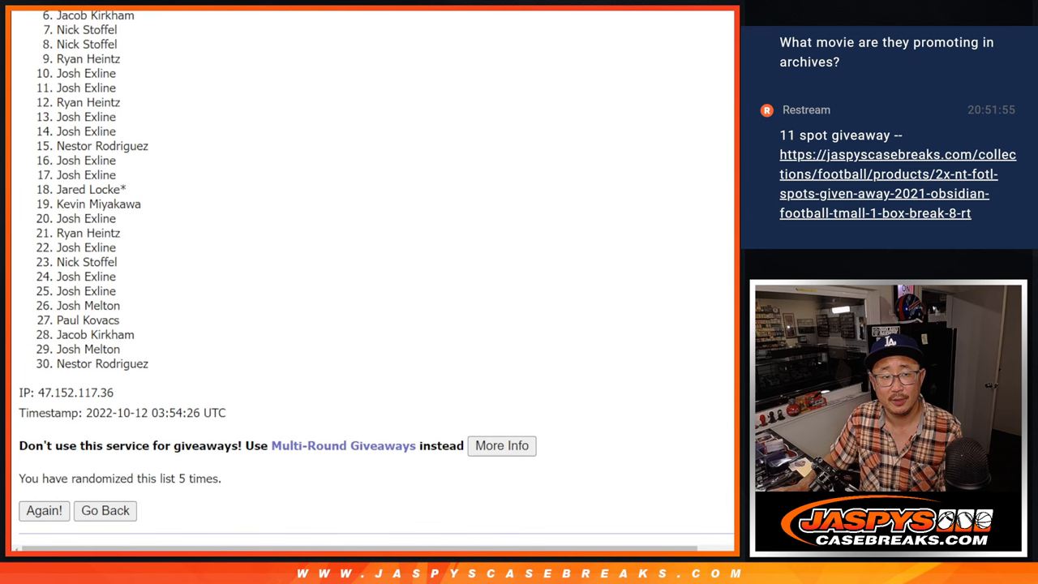
scroll("up", 3)
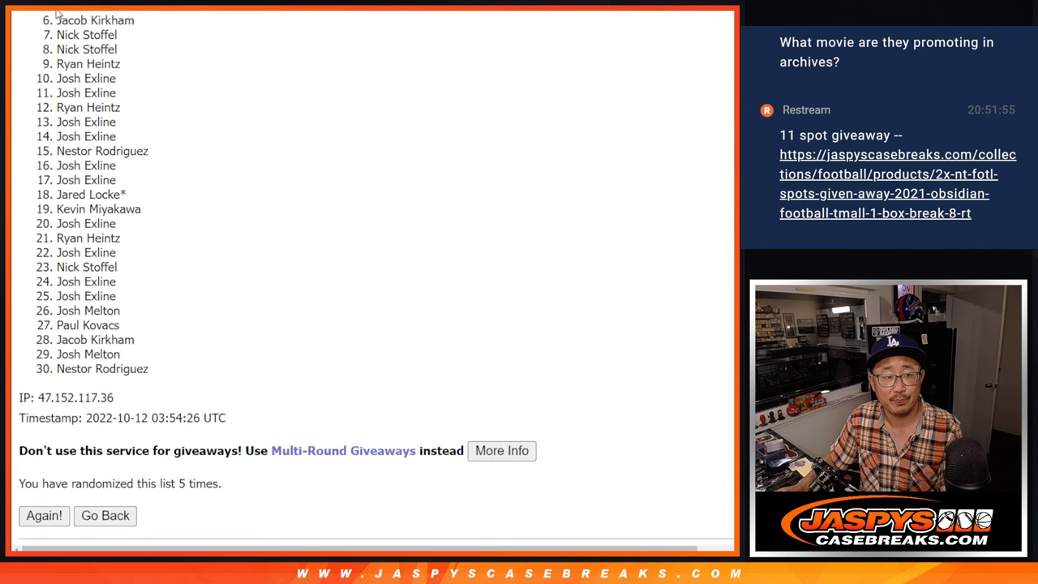
mouse_move(231, 242)
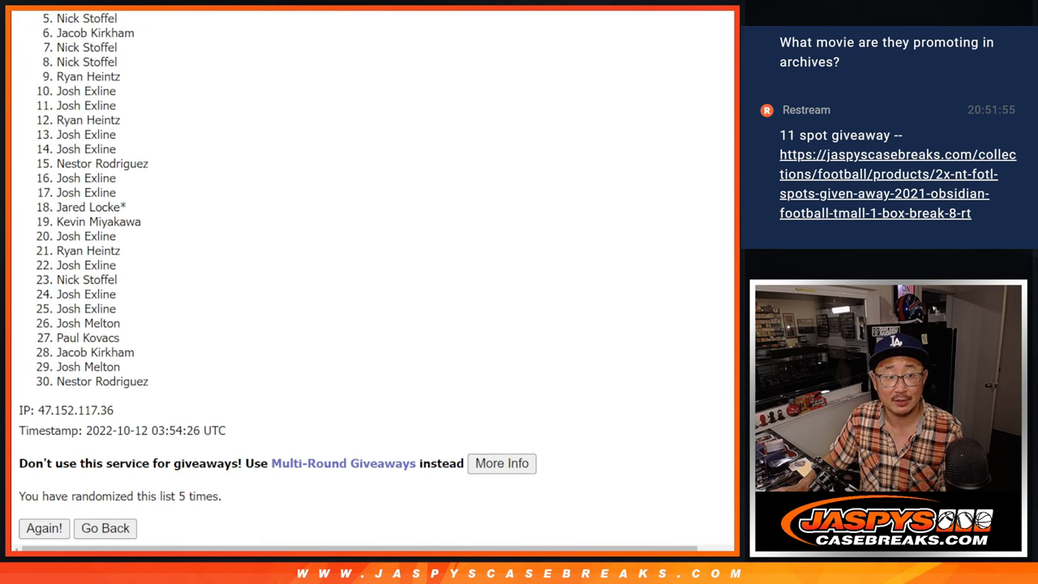
scroll("up", 3)
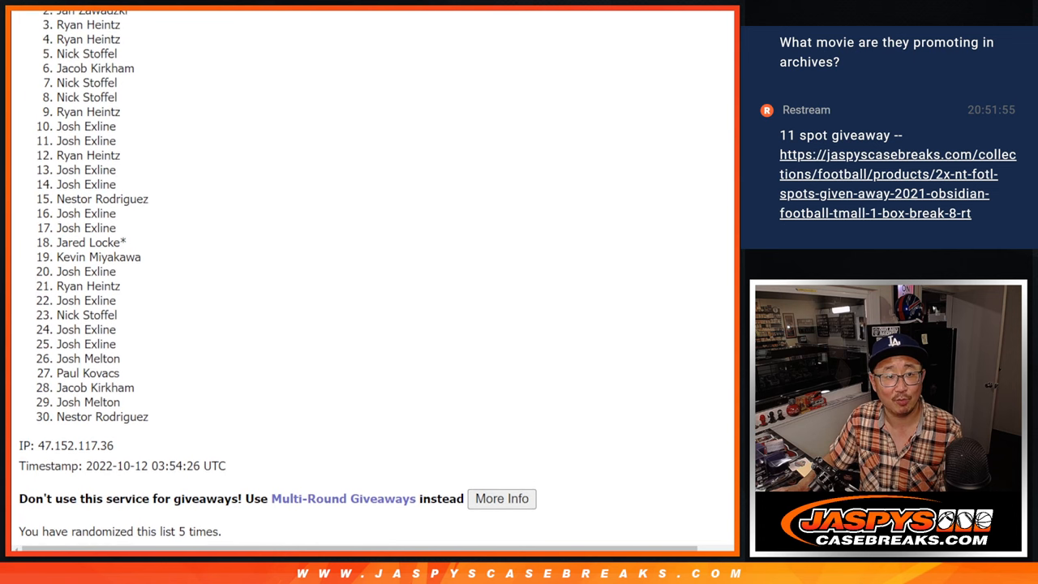
scroll("up", 3)
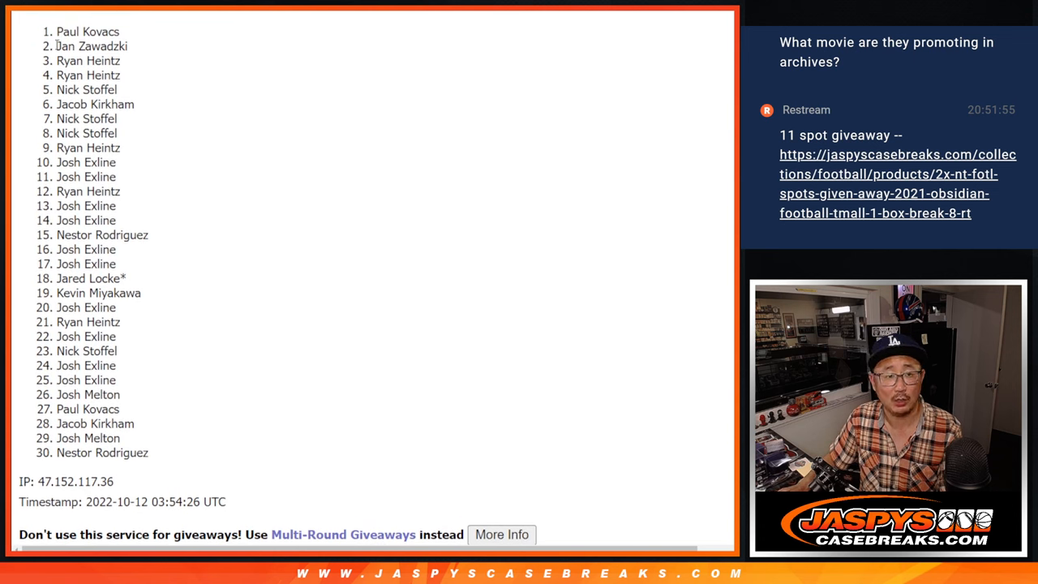
left_click_drag(57, 31, 113, 89)
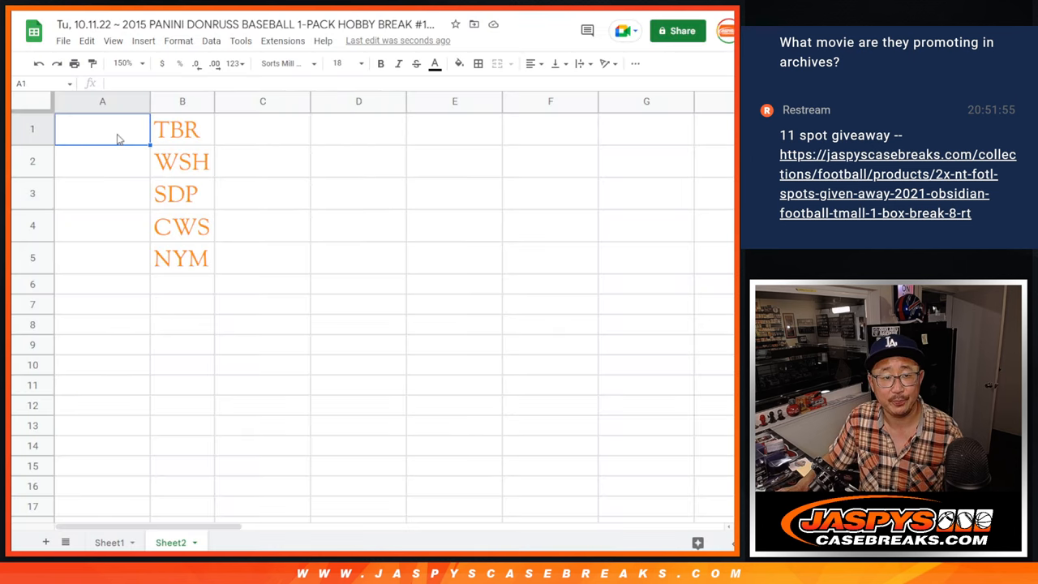
type("Paul Kovacs")
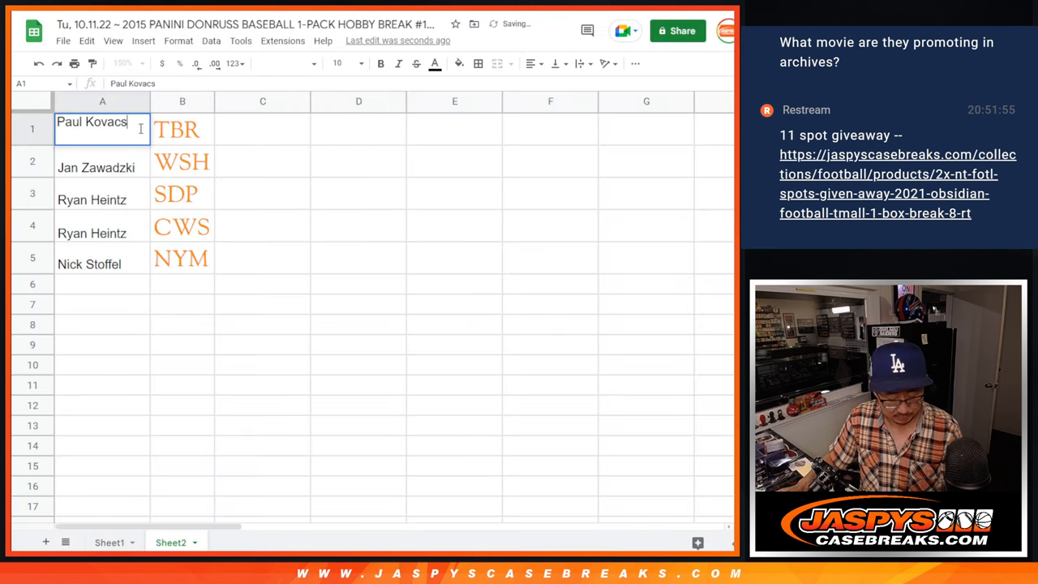
type("^")
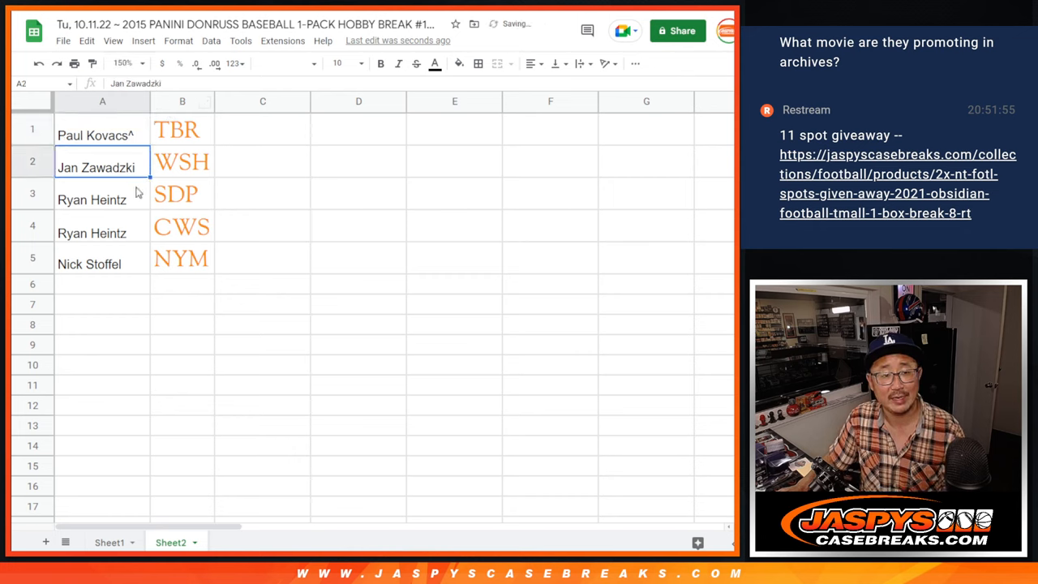
left_click(102, 263)
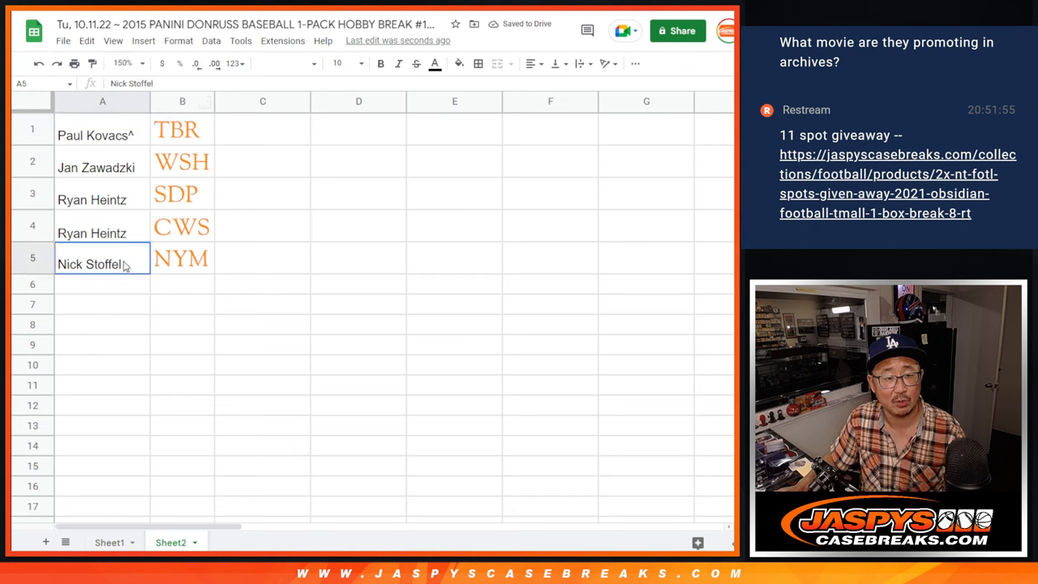